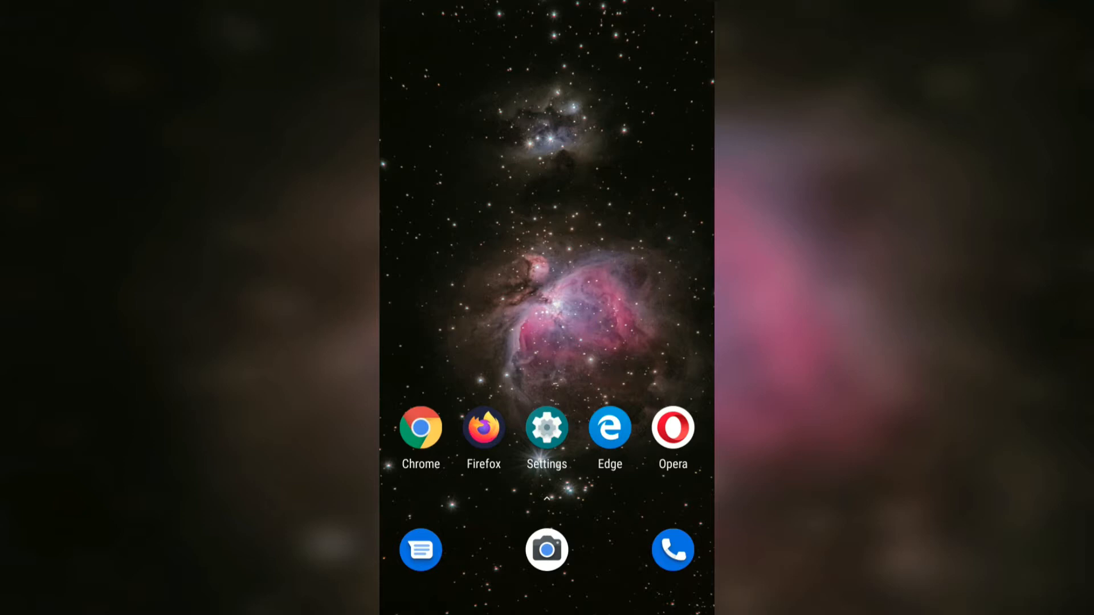
# Launch Chrome from the home screen with browserhow.com showing
pyautogui.click(420, 427)
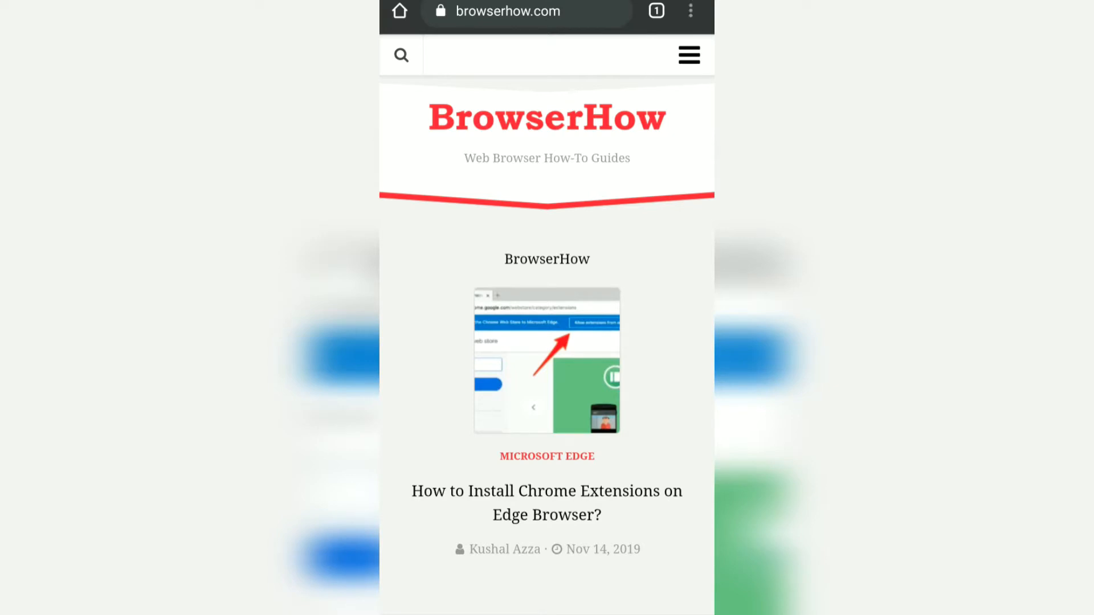
# Add the BrowserHow page to the home screen from Chrome's menu, keeping its suggested name
pyautogui.click(690, 10)
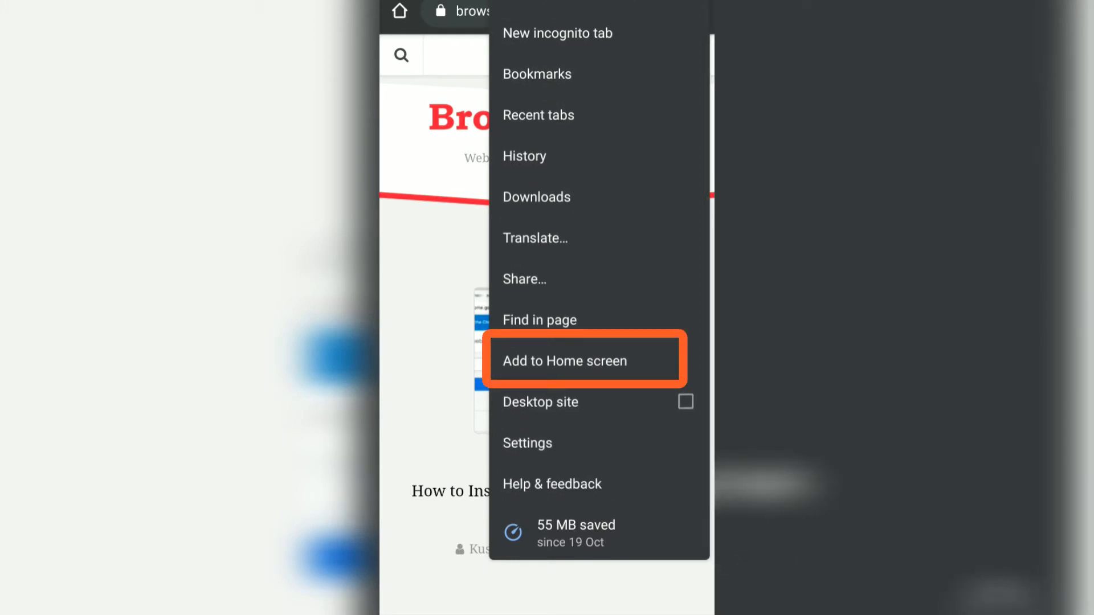
pyautogui.click(565, 360)
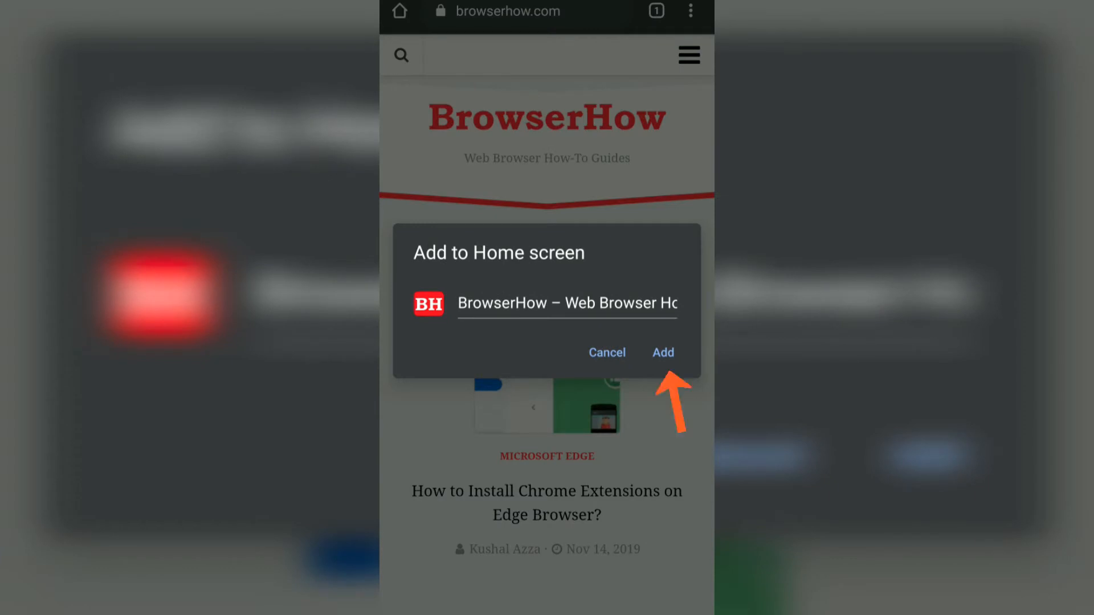
pyautogui.click(664, 354)
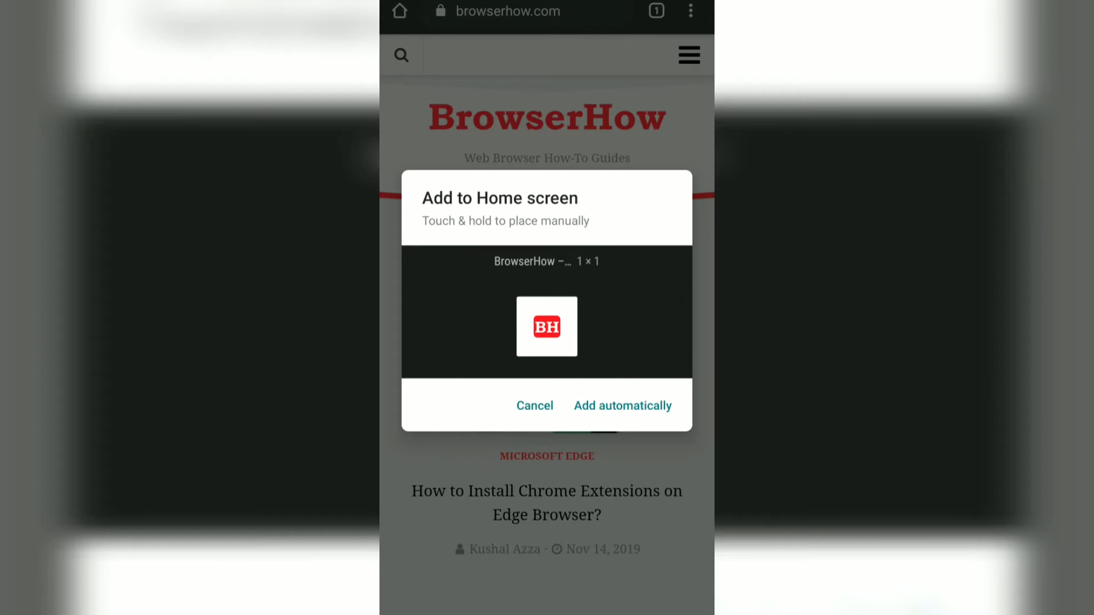
# Drag the BrowserHow shortcut onto the home screen, on the right just above Opera
pyautogui.click(622, 406)
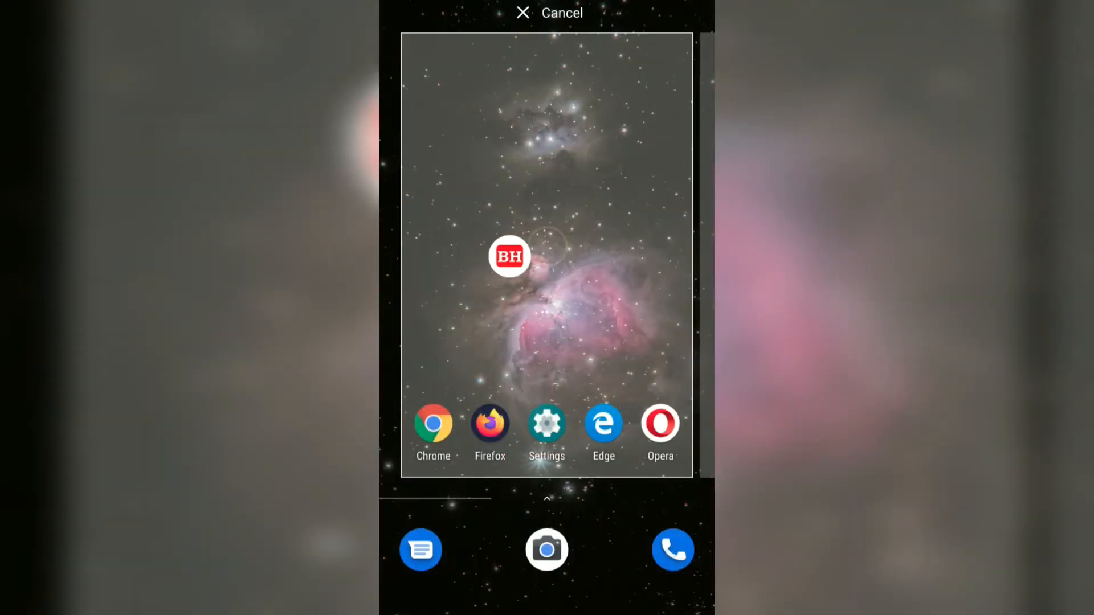
pyautogui.moveTo(508, 256); pyautogui.dragTo(479, 357)
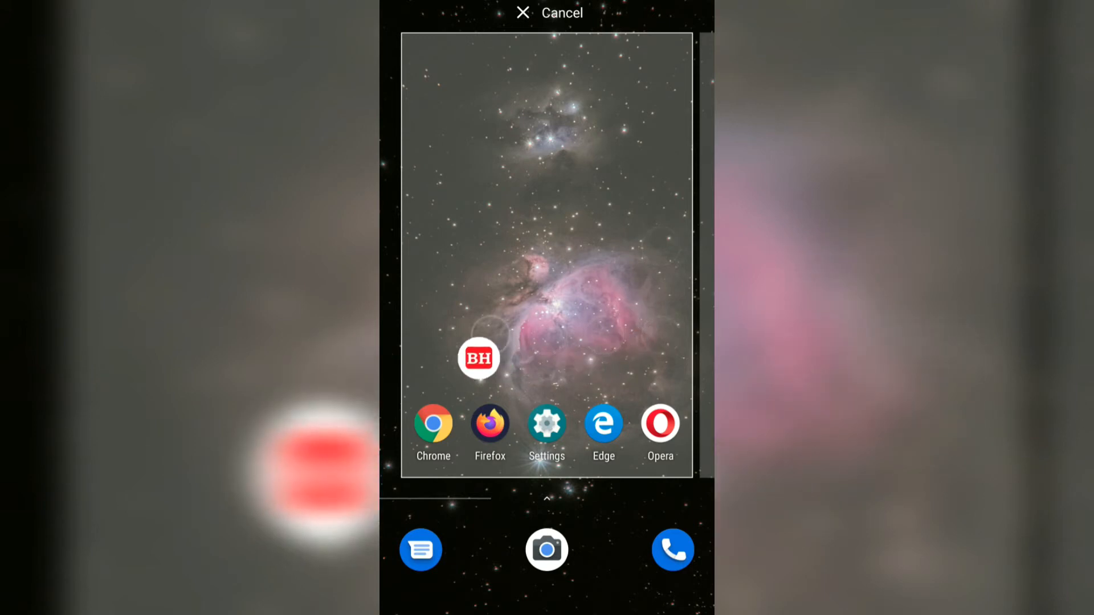
pyautogui.moveTo(478, 357); pyautogui.dragTo(660, 341)
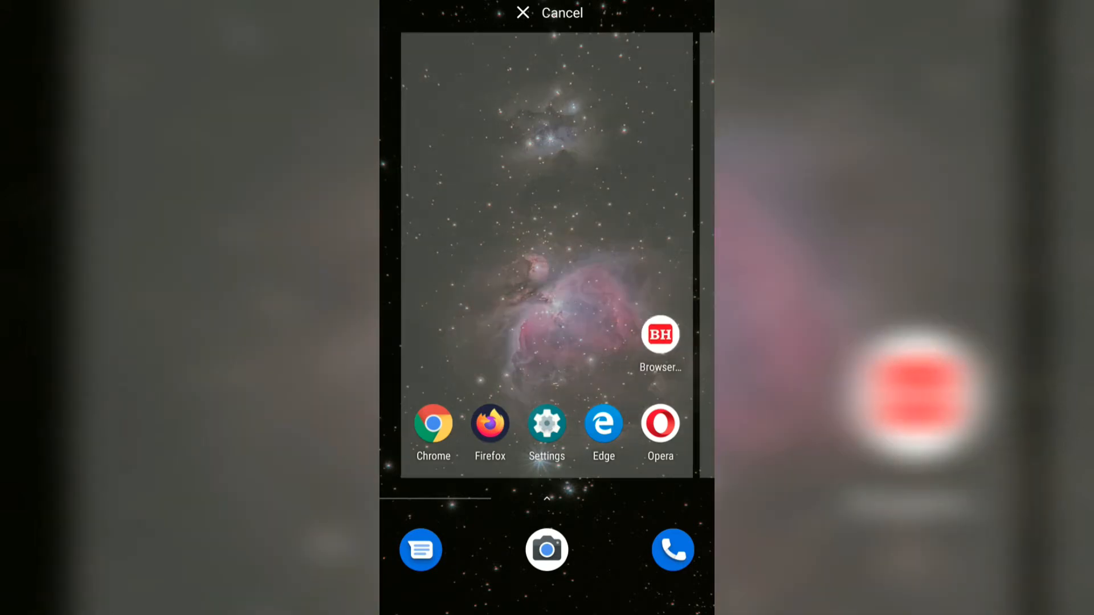
pyautogui.click(522, 14)
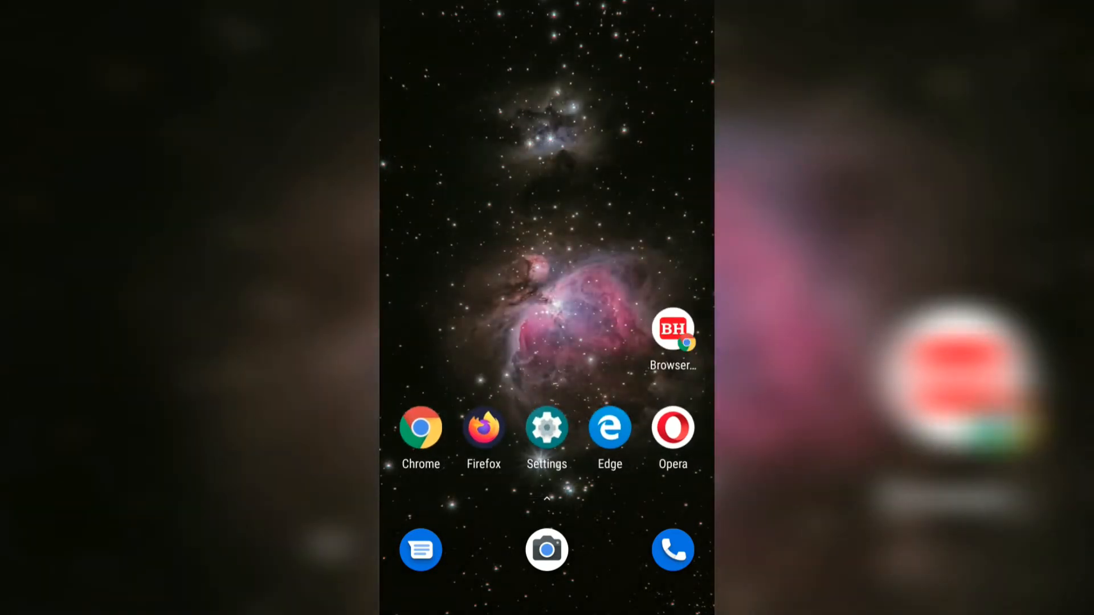